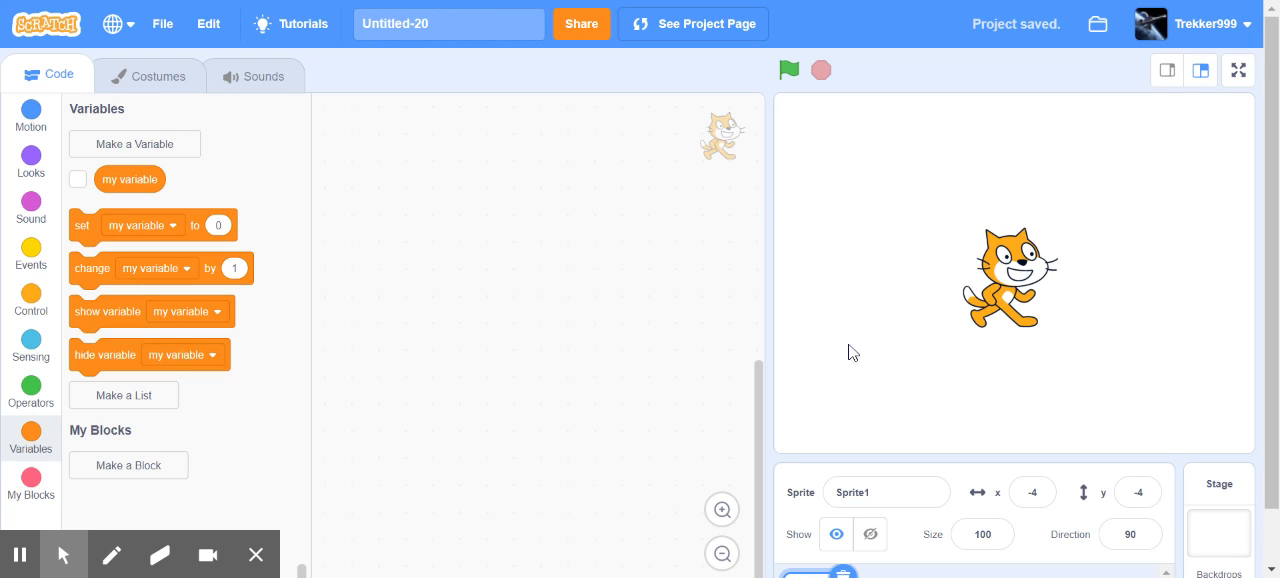
pyautogui.moveTo(558, 292)
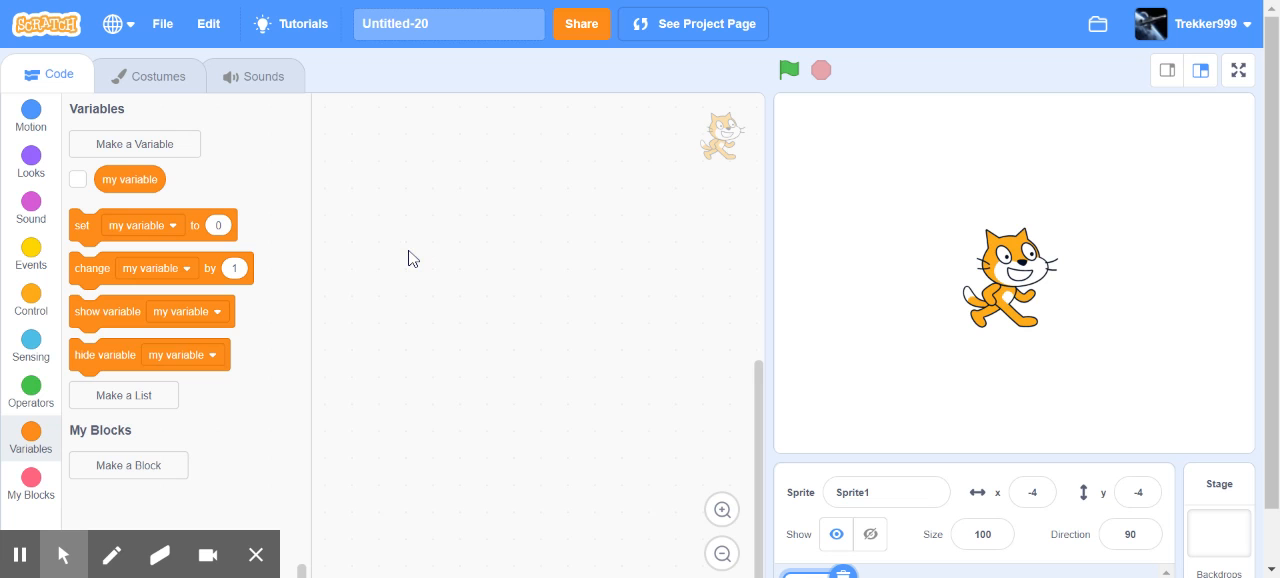
pyautogui.moveTo(164, 180)
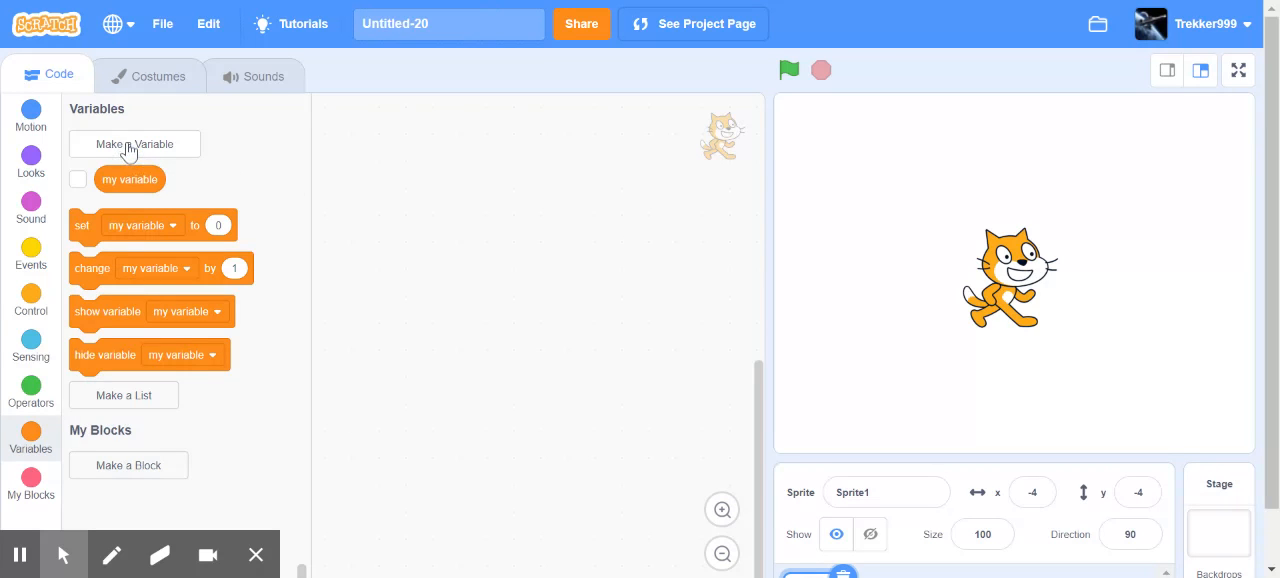
# Create a global variable named Timer, leaving its readout showing 0 on the stage
pyautogui.click(134, 144)
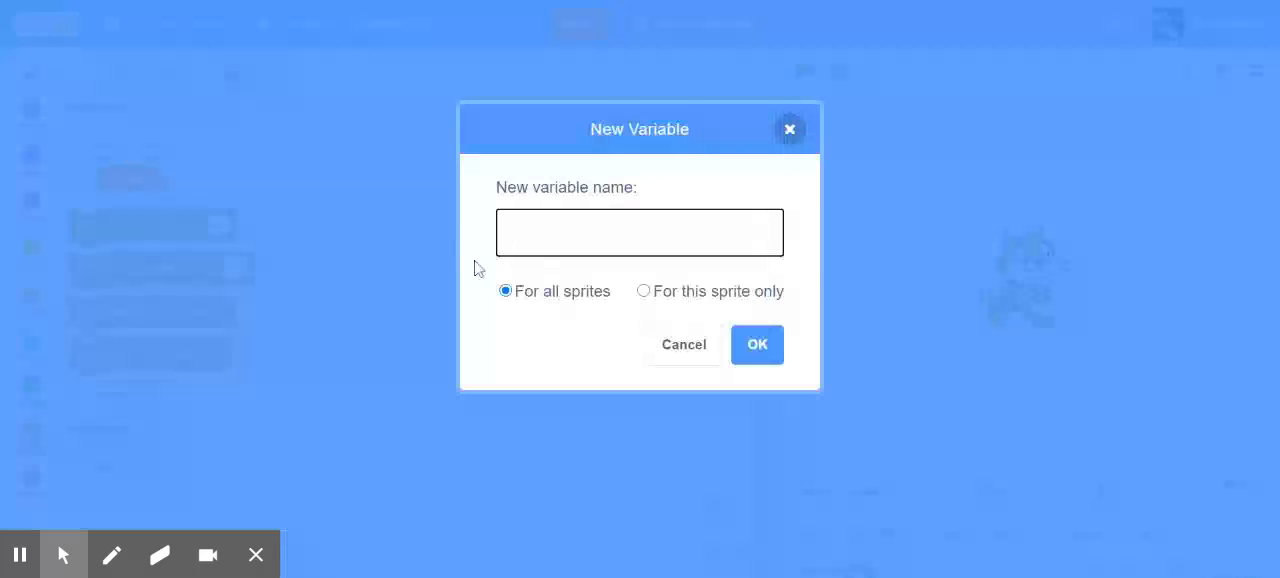
pyautogui.write('Timer')
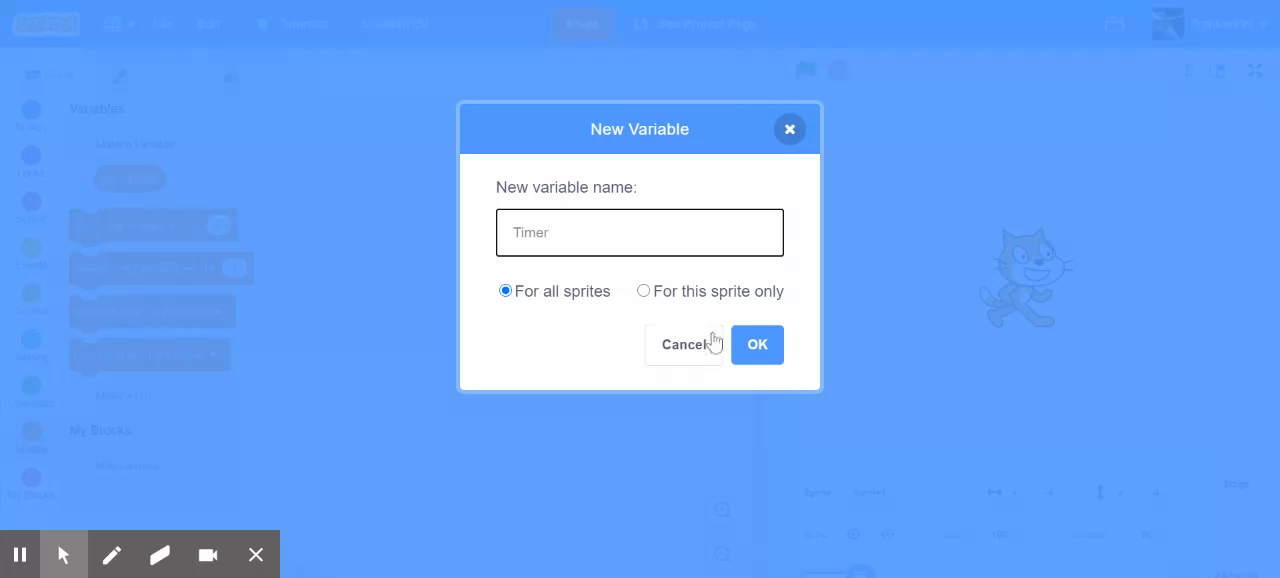
pyautogui.click(756, 344)
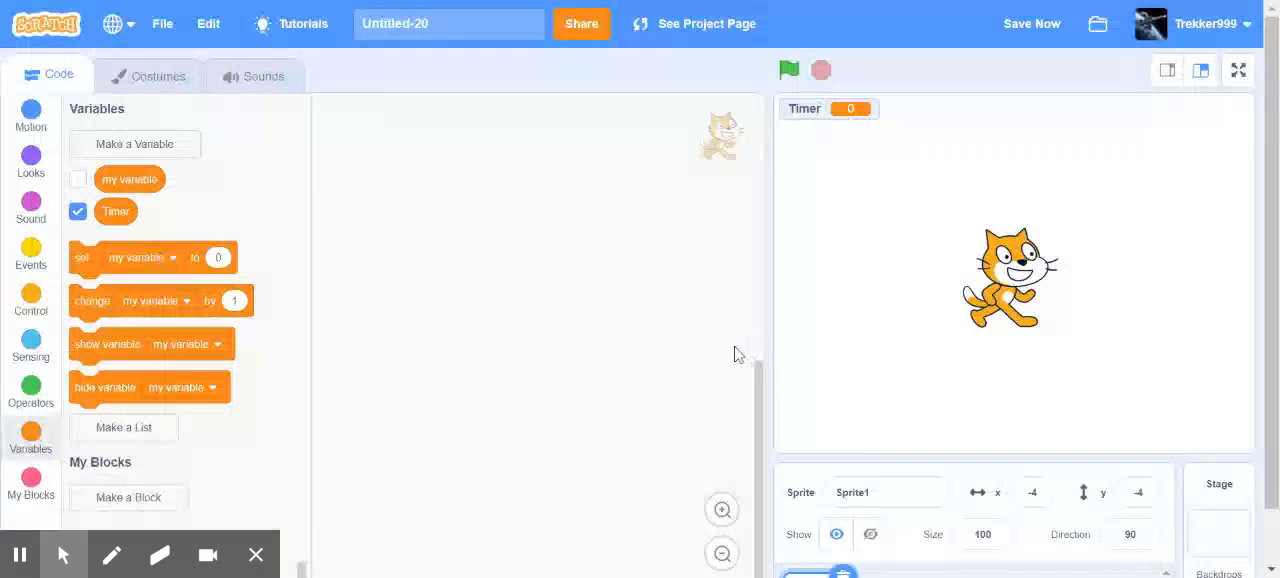
pyautogui.moveTo(424, 244)
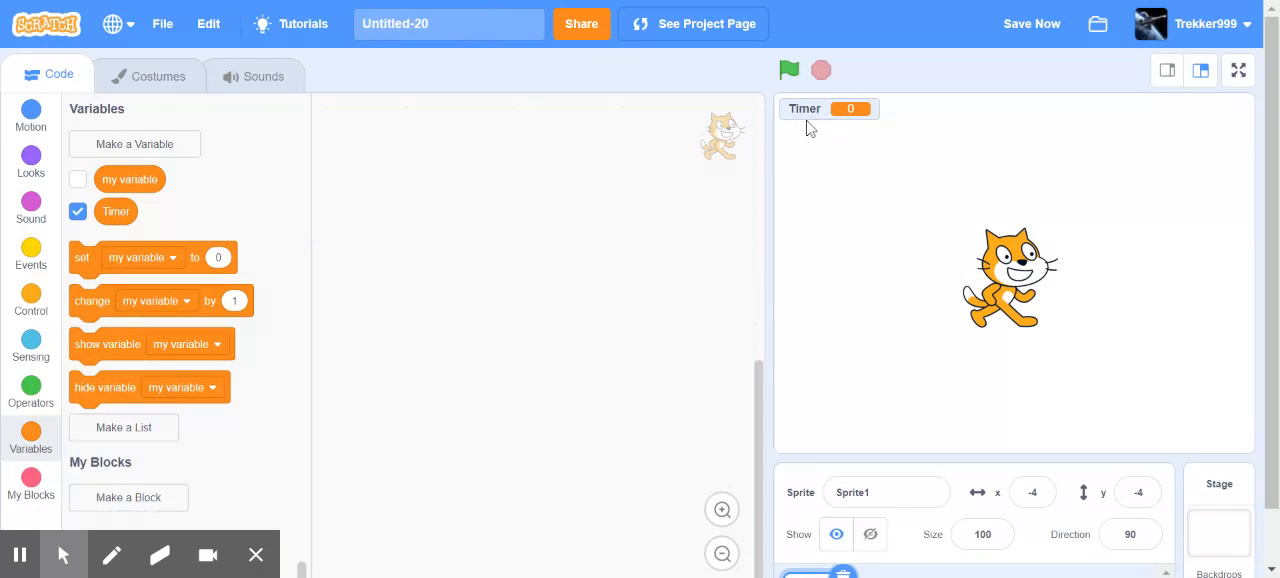
pyautogui.moveTo(778, 160)
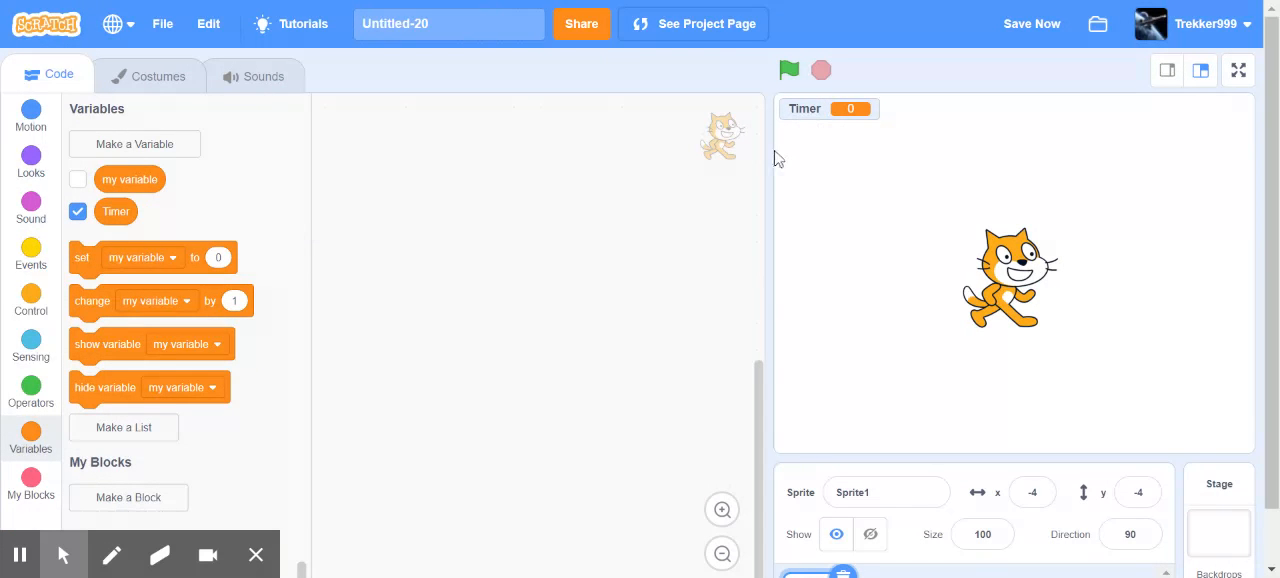
pyautogui.moveTo(448, 214)
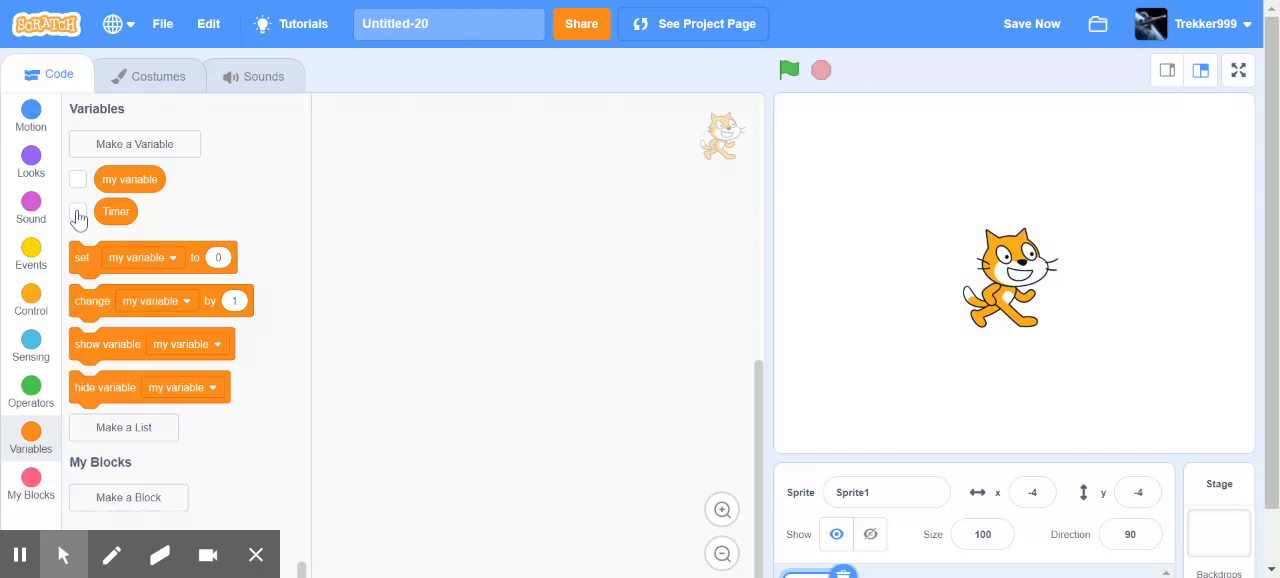
pyautogui.click(78, 212)
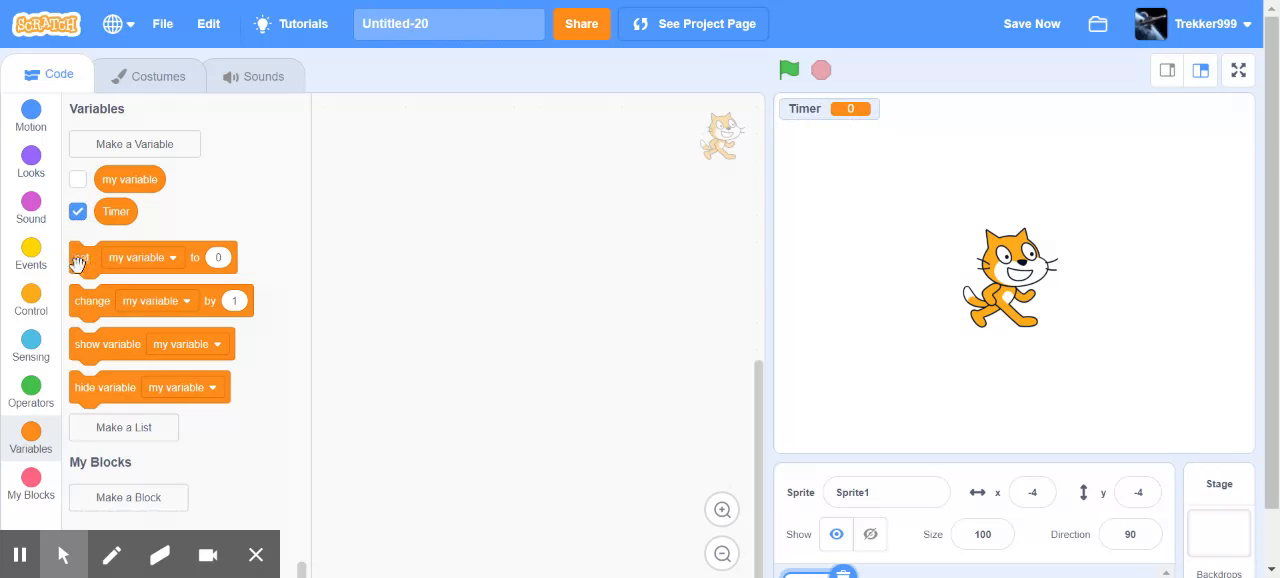
# Place a set-variable block in the script targeting Timer with value 15
pyautogui.moveTo(80, 256); pyautogui.dragTo(406, 204)
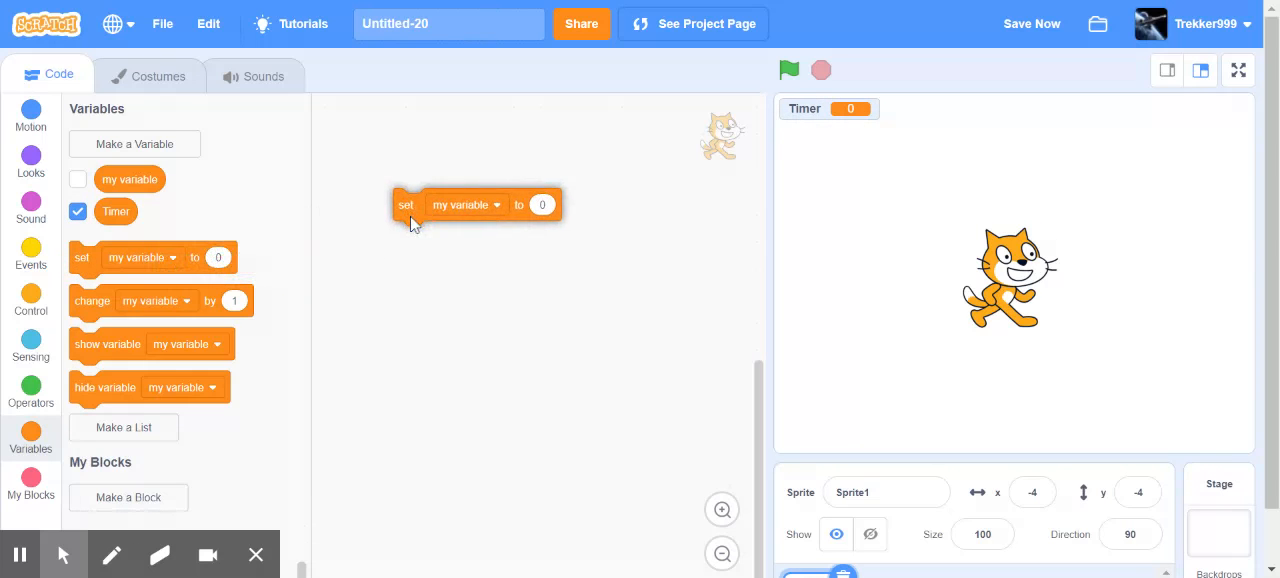
pyautogui.click(466, 204)
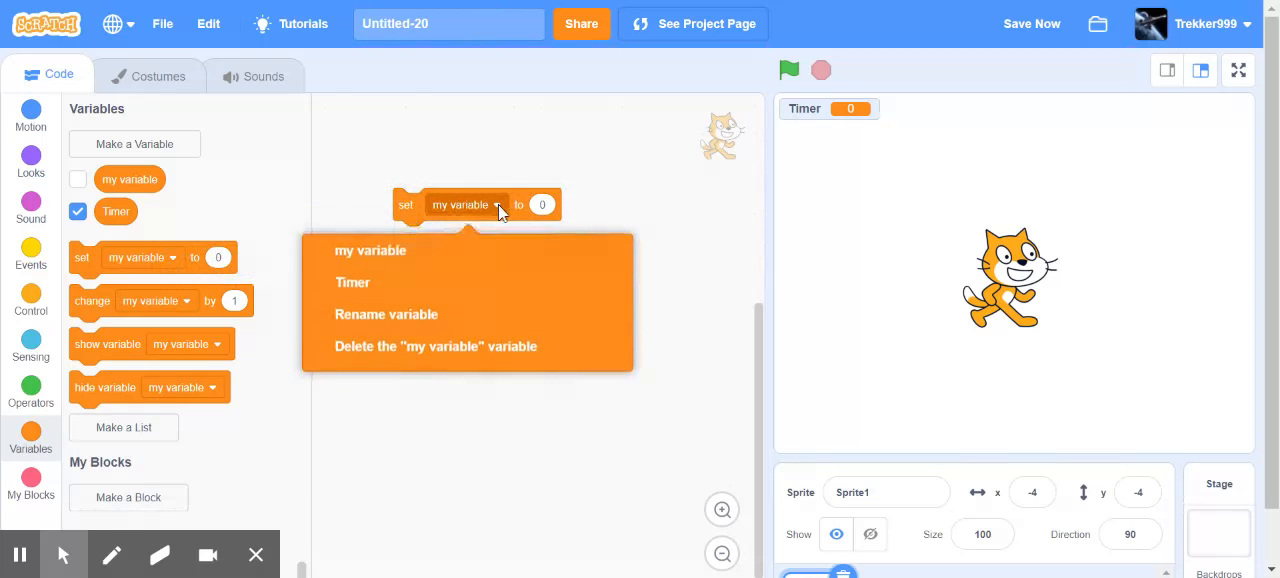
pyautogui.click(352, 282)
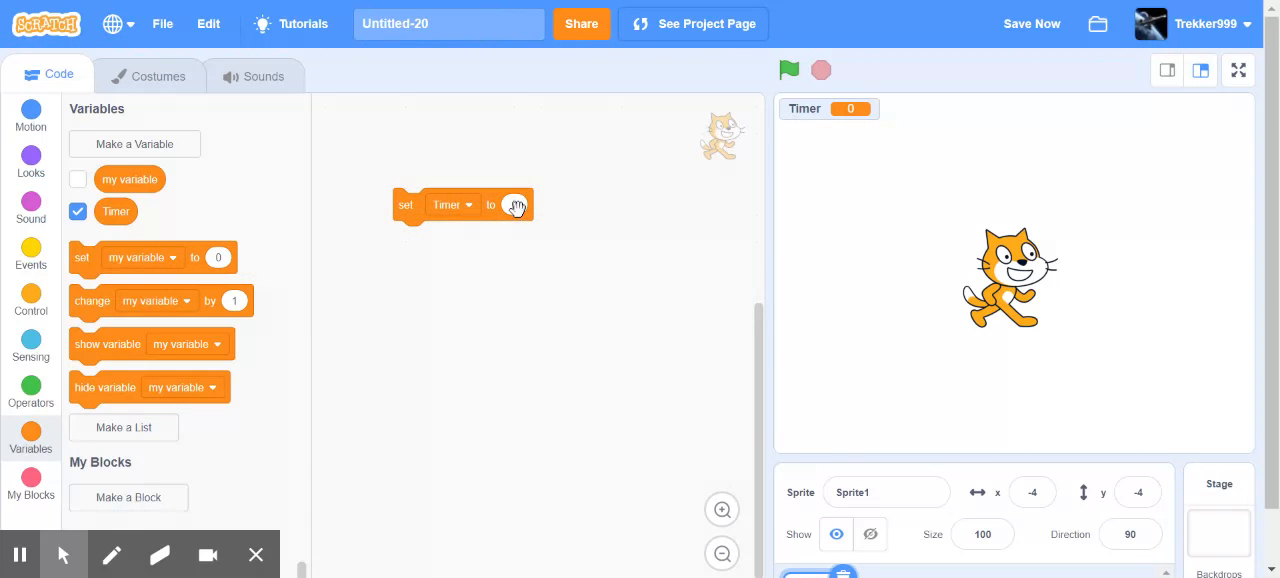
pyautogui.click(512, 204)
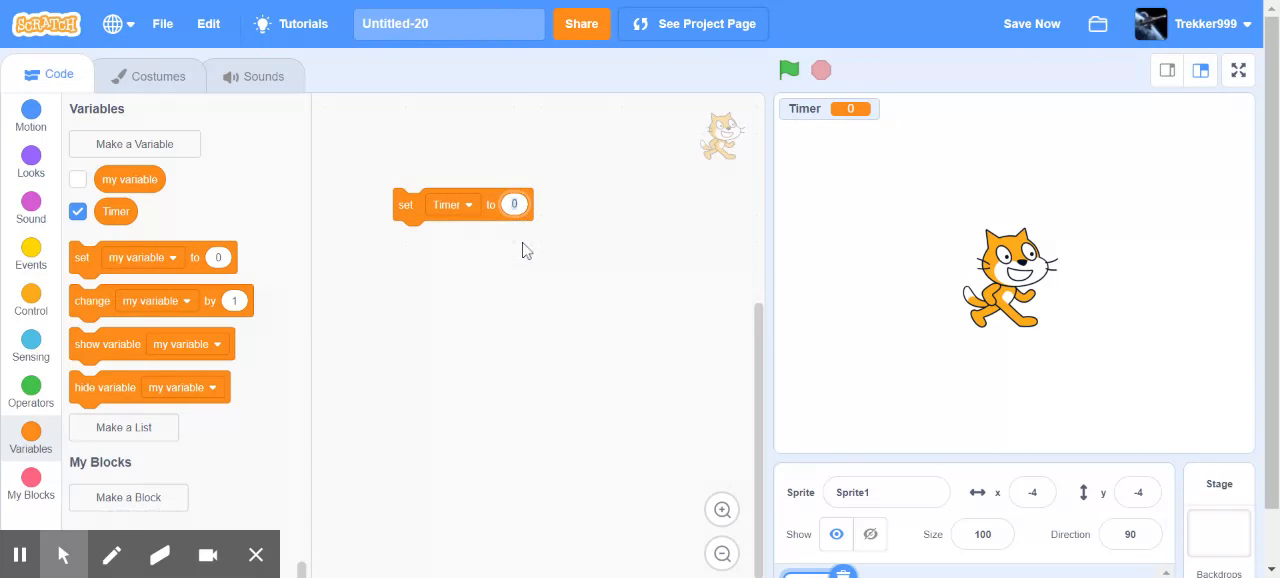
pyautogui.write('15')
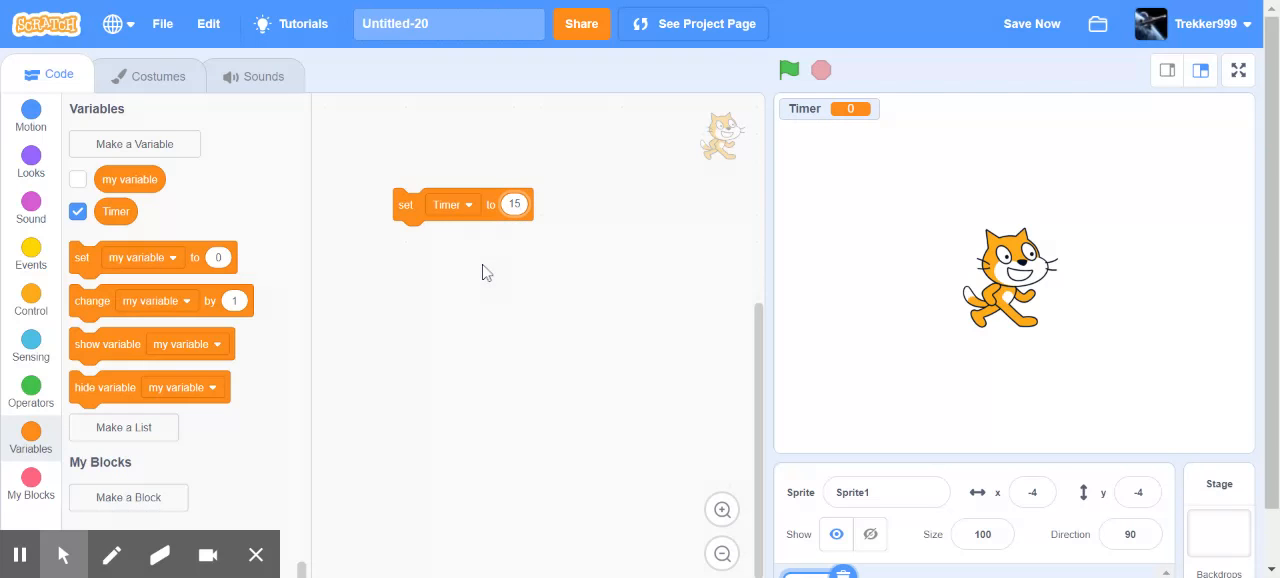
pyautogui.moveTo(100, 308)
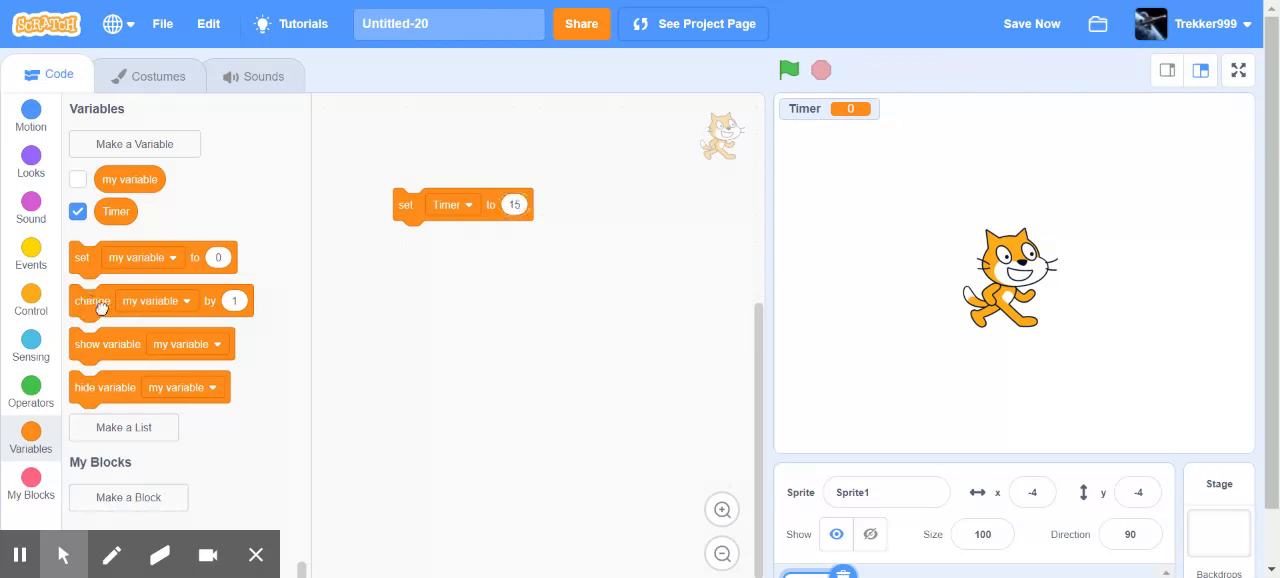
# Snap a change-variable-by block beneath the set block, still targeting my variable
pyautogui.moveTo(92, 300); pyautogui.dragTo(410, 248)
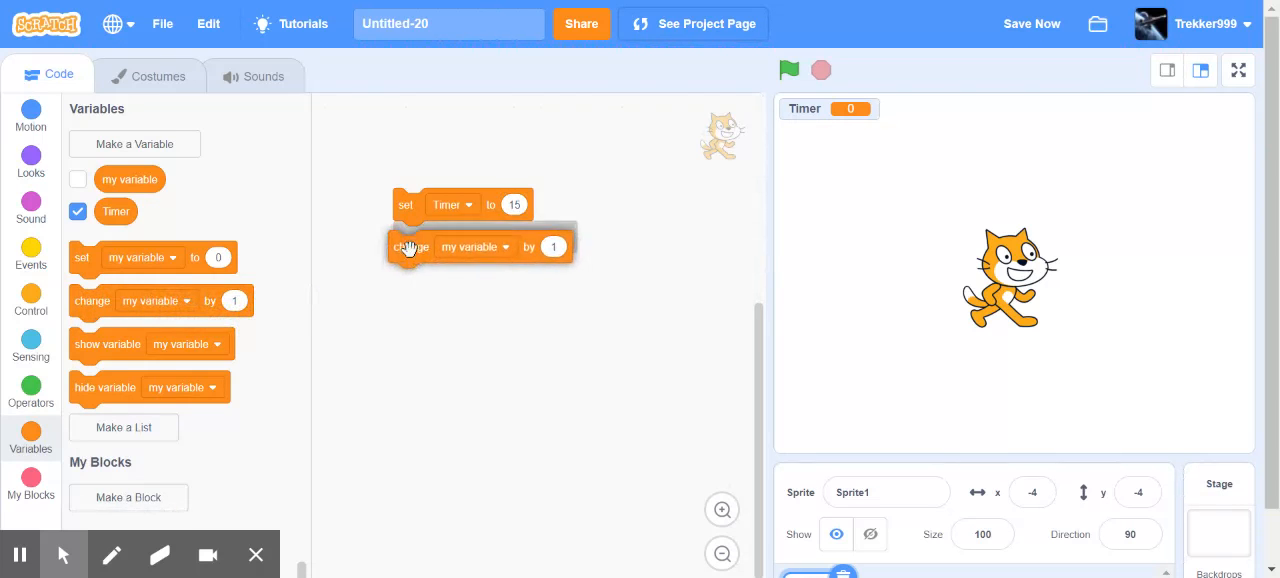
pyautogui.moveTo(410, 248); pyautogui.dragTo(416, 236)
pyautogui.write('-1')
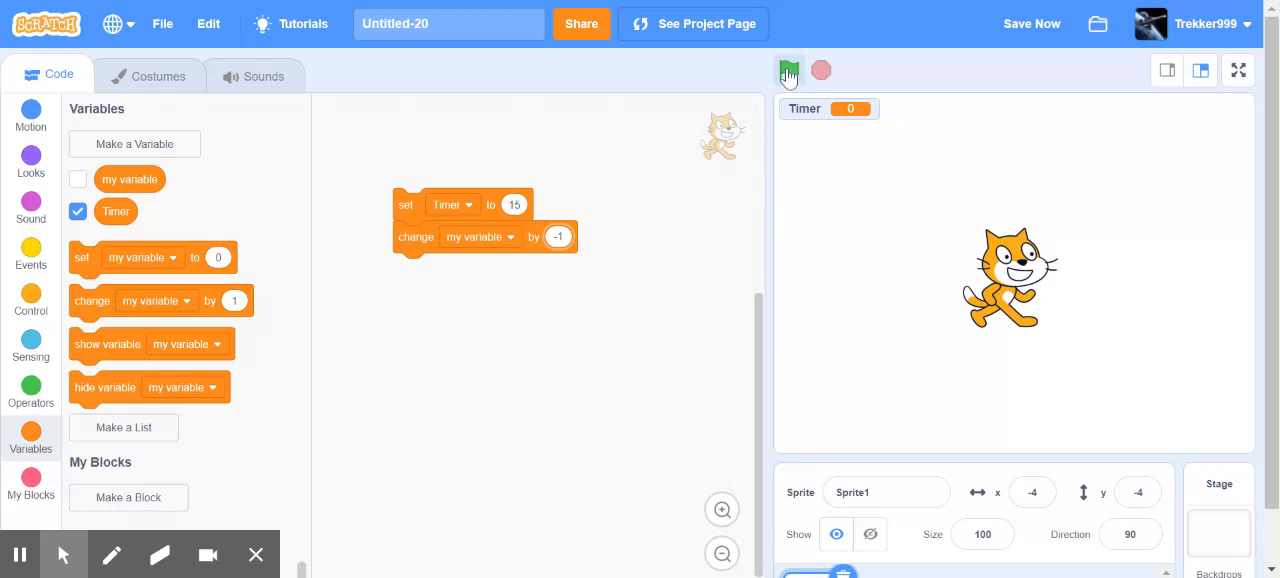
pyautogui.moveTo(498, 144)
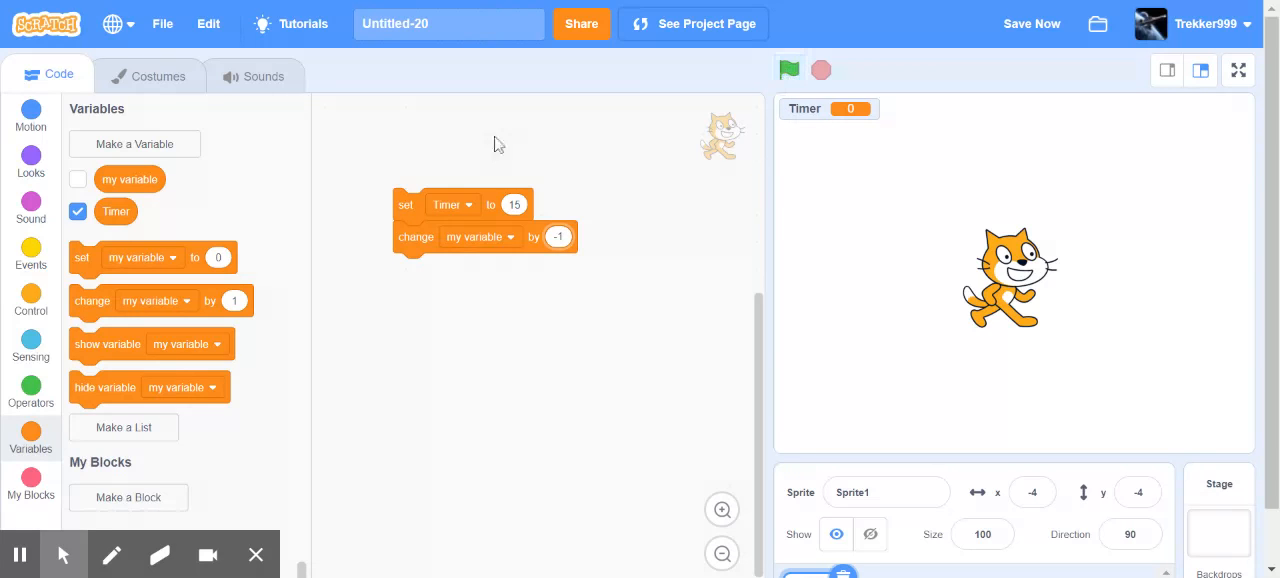
# Run the script stack so the Timer readout shows 15
pyautogui.click(404, 204)
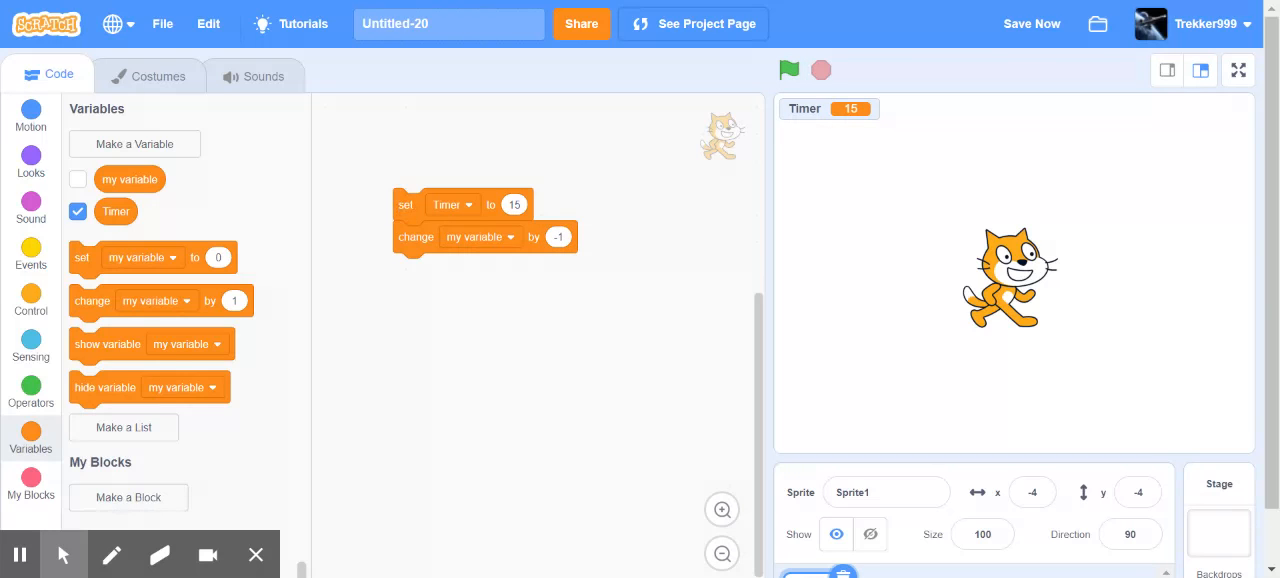
pyautogui.moveTo(420, 276)
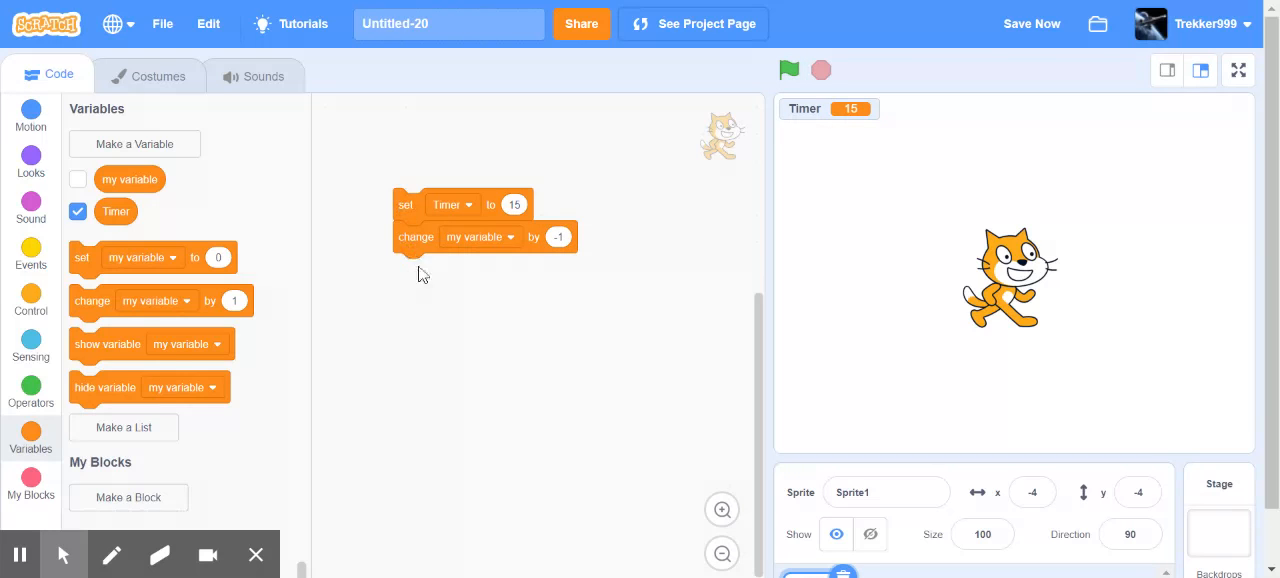
pyautogui.moveTo(416, 250)
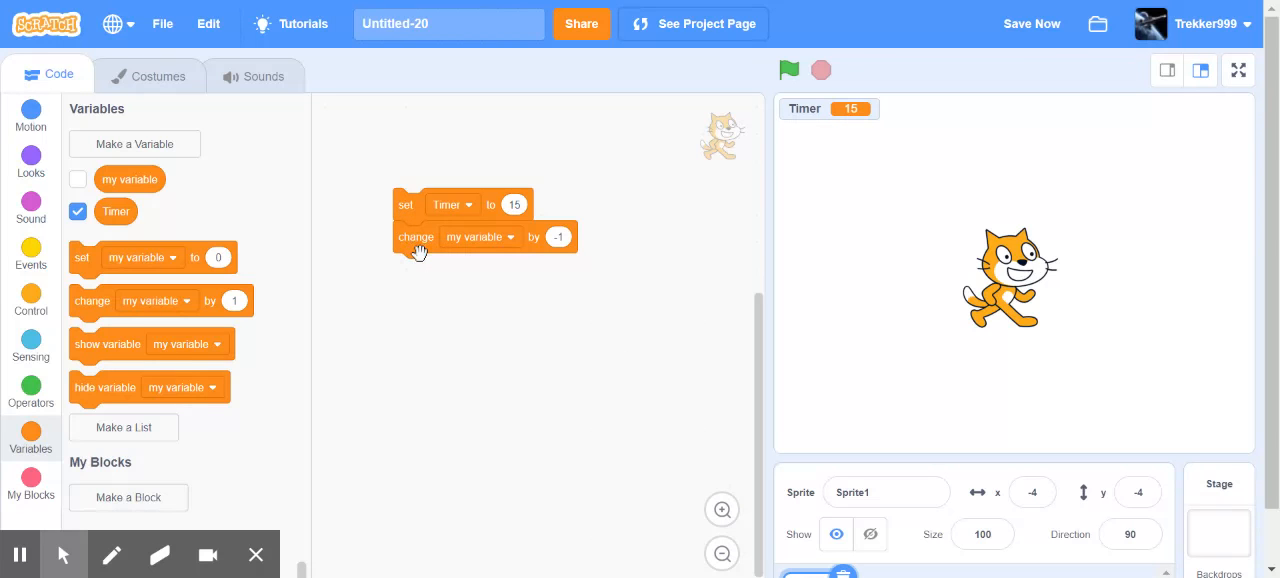
# Retarget the change block from my variable to Timer
pyautogui.click(480, 236)
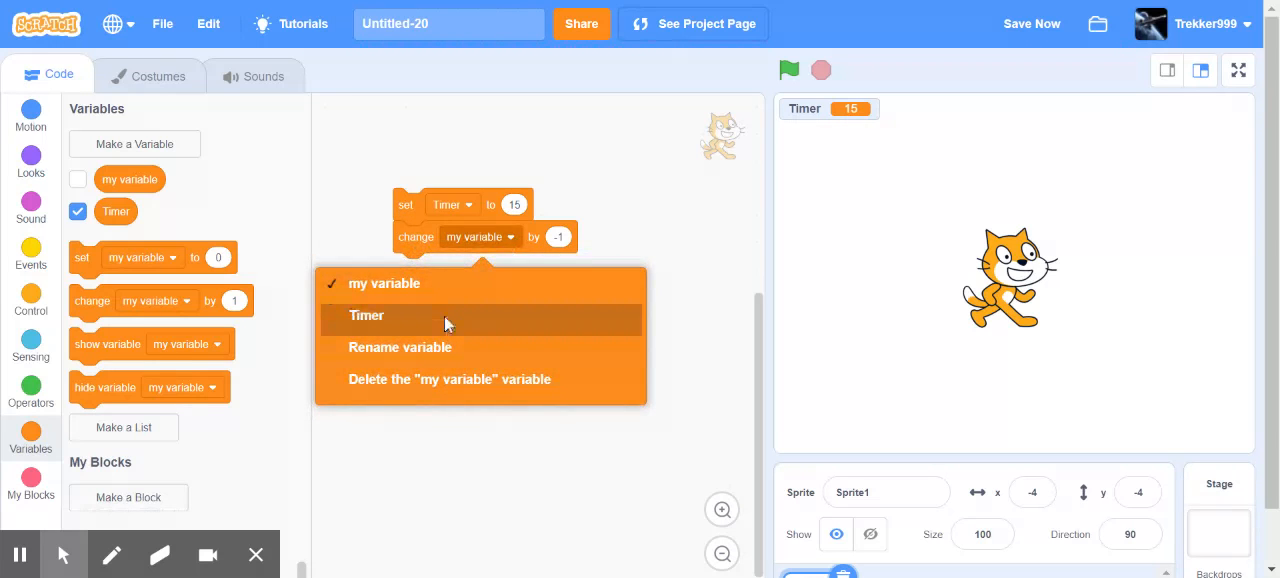
pyautogui.click(366, 316)
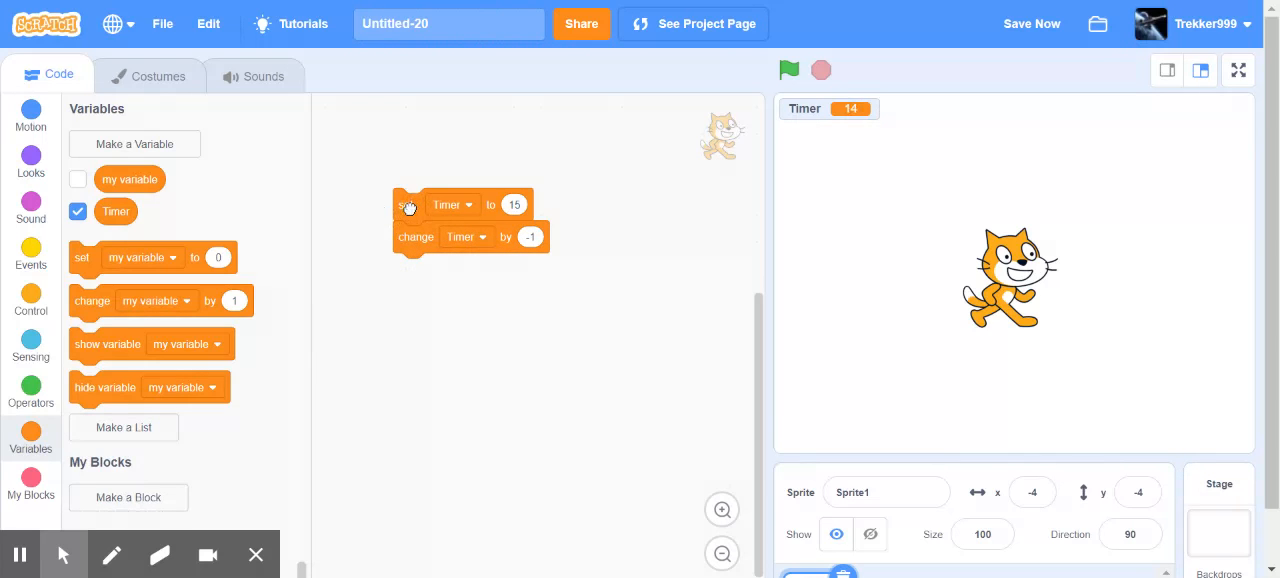
pyautogui.moveTo(370, 226)
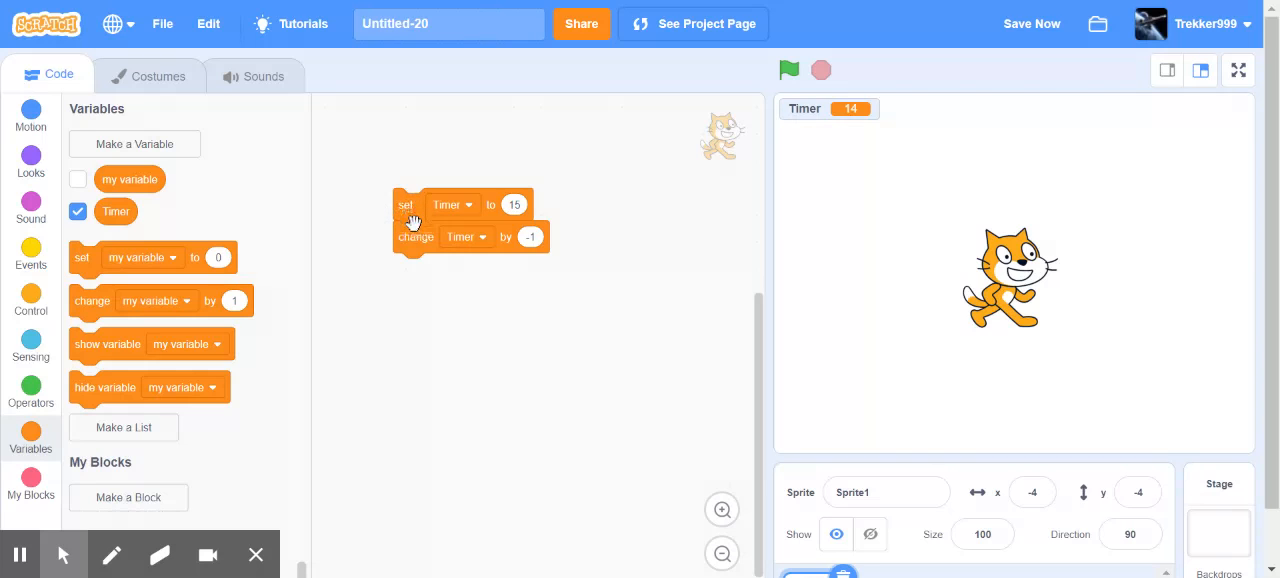
pyautogui.moveTo(42, 538)
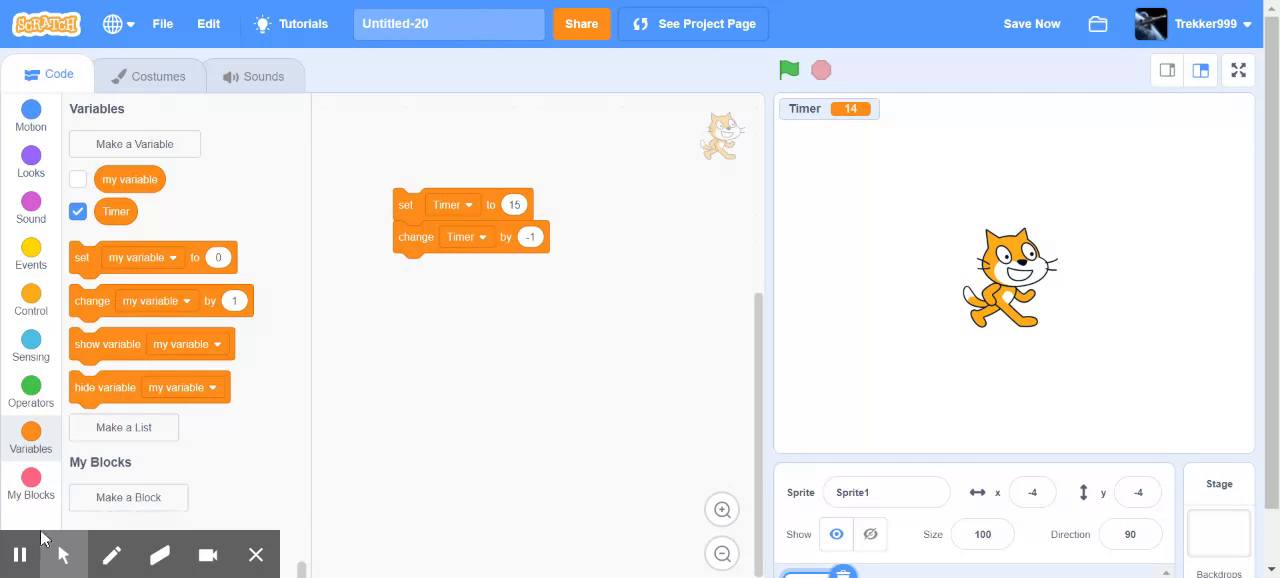